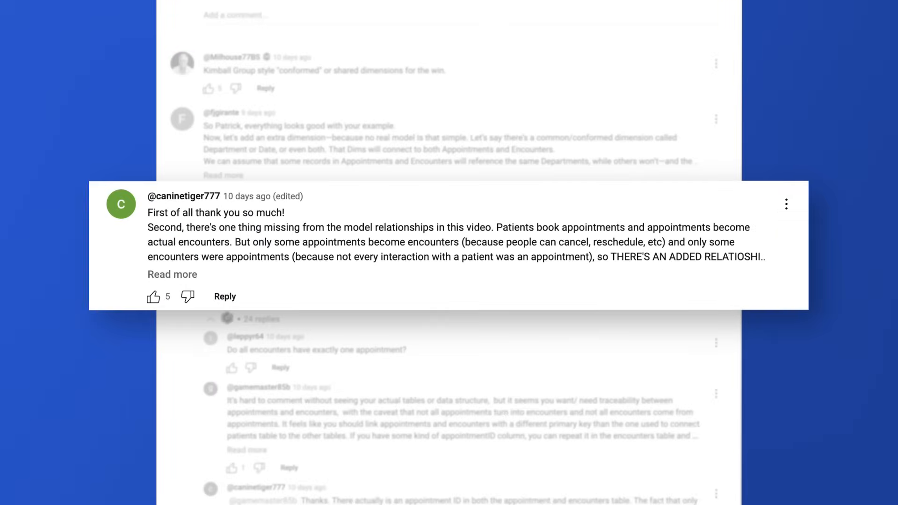
Step: Select the dotted hosp_encounters to hosp_patients relationship in Model view and view its Properties
scroll(up, 3)
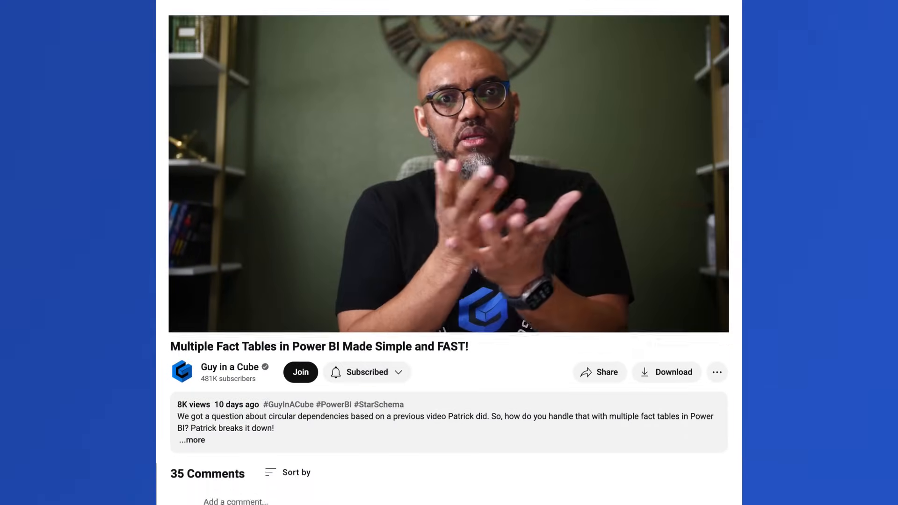
scroll(down, 3)
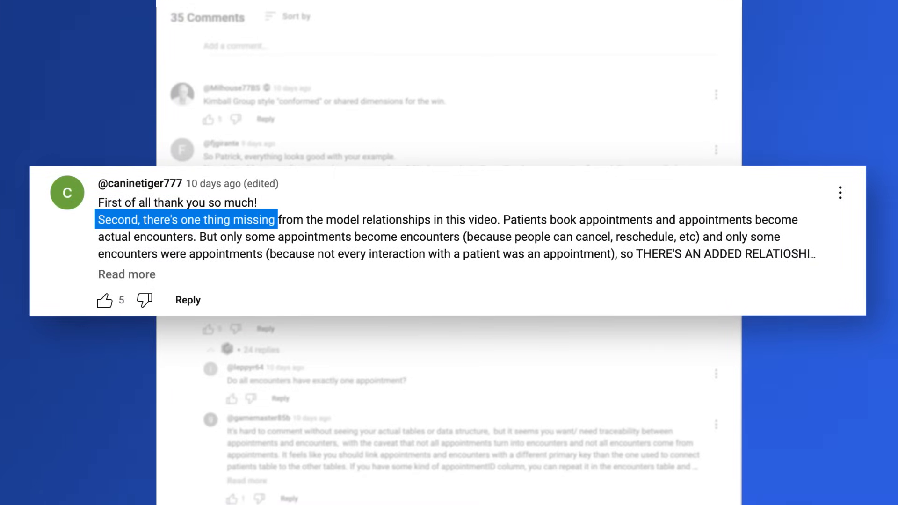
click(506, 219)
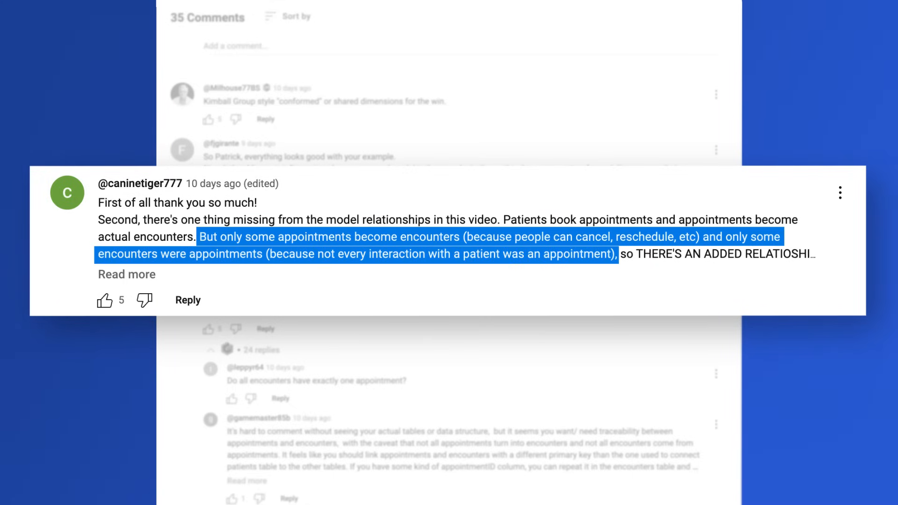
scroll(up, 3)
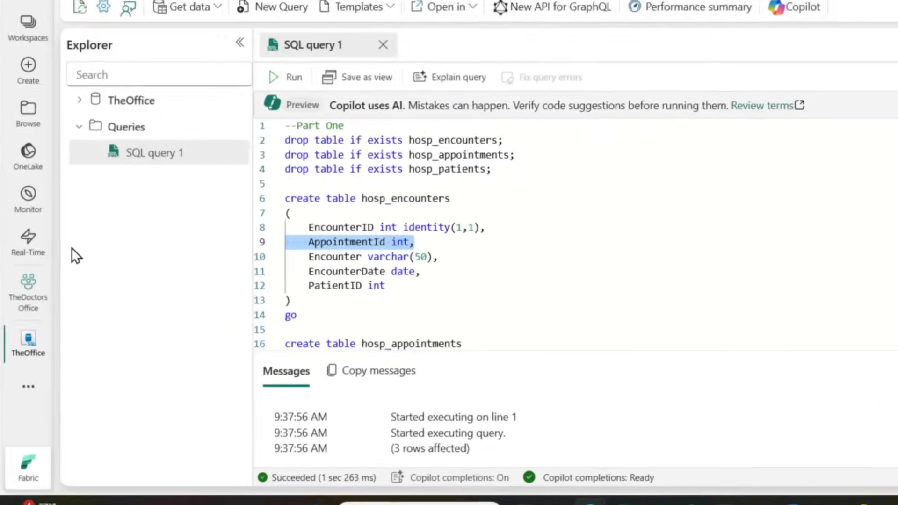
click(27, 343)
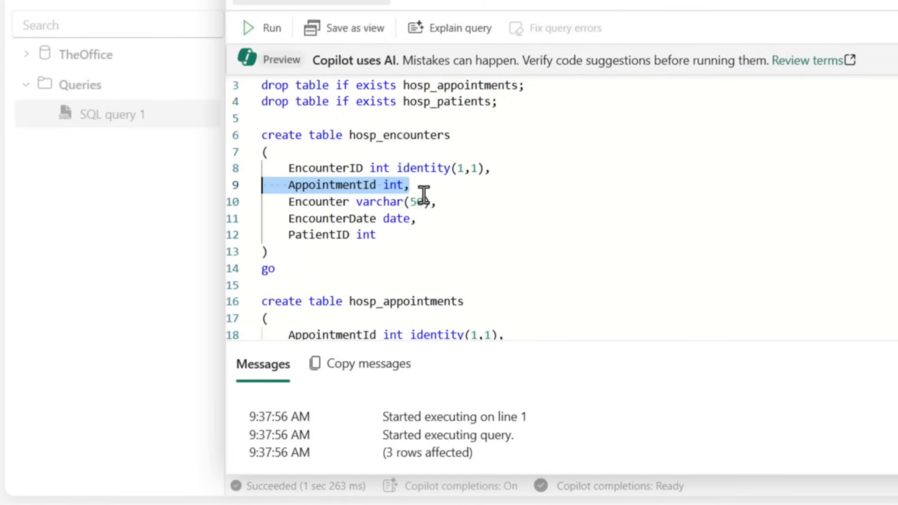
mouse_move(340, 175)
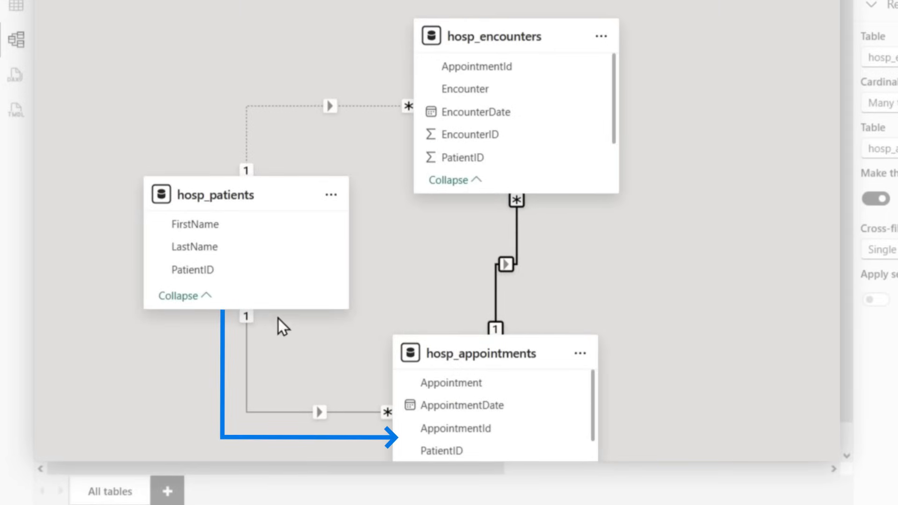
mouse_move(469, 383)
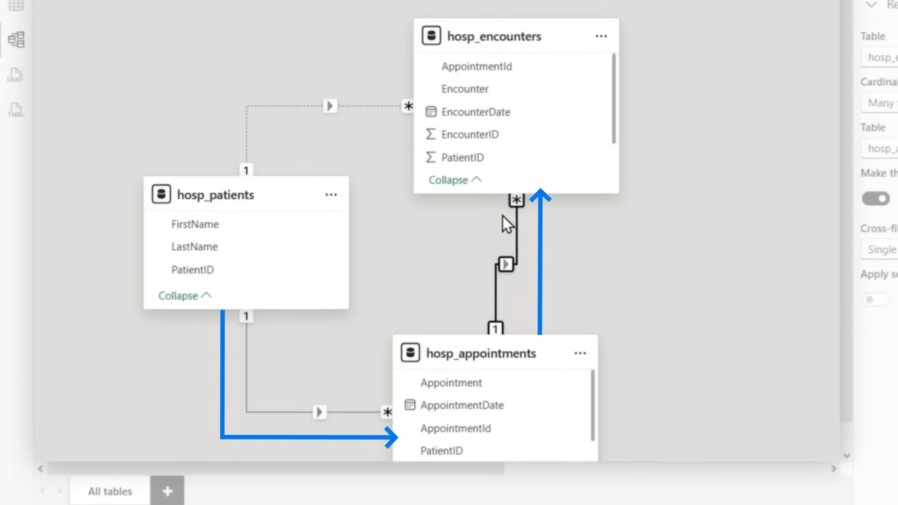
mouse_move(547, 241)
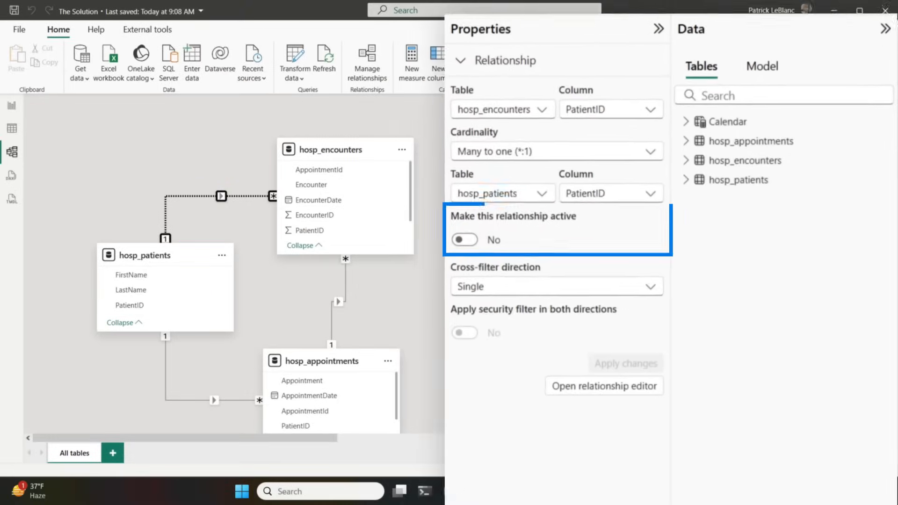
Step: Set 'Make this relationship active' on and apply the change, raising the ambiguity warning
click(465, 239)
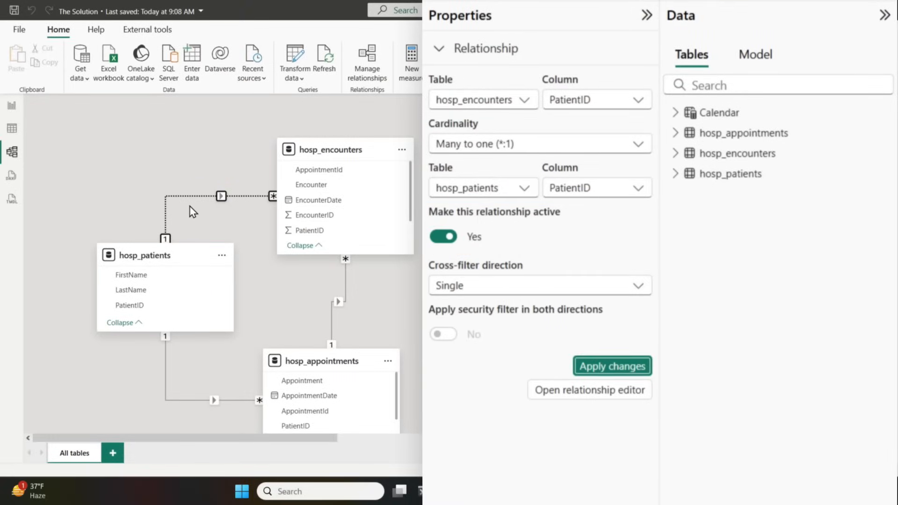
click(612, 366)
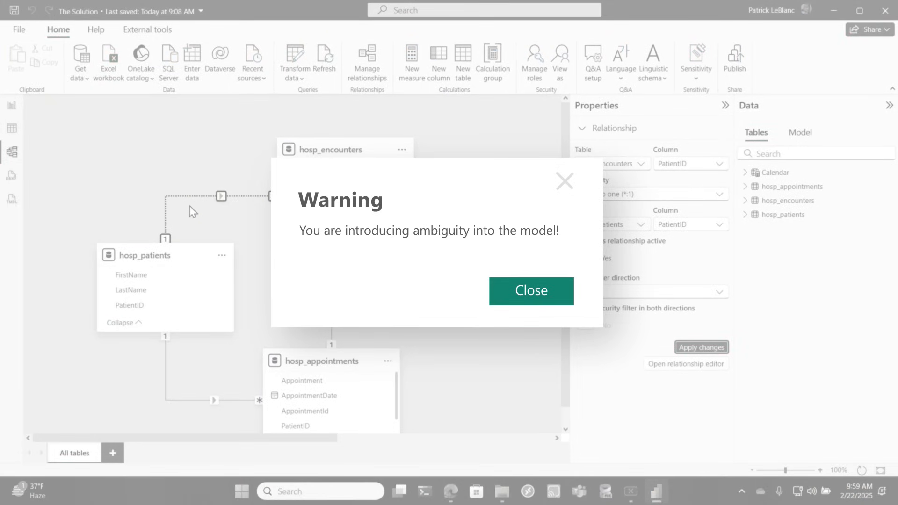
Step: Close the ambiguity warning, leaving the patients–encounters relationship inactive
click(529, 291)
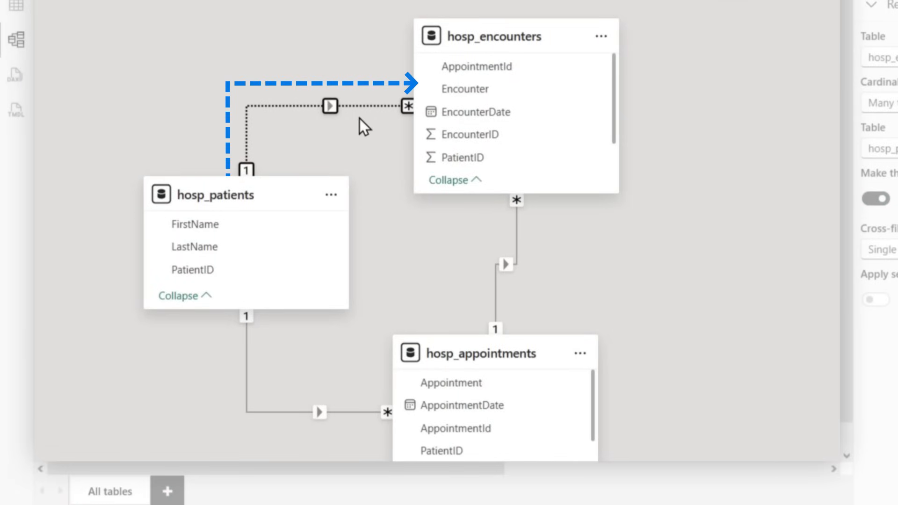
mouse_move(246, 232)
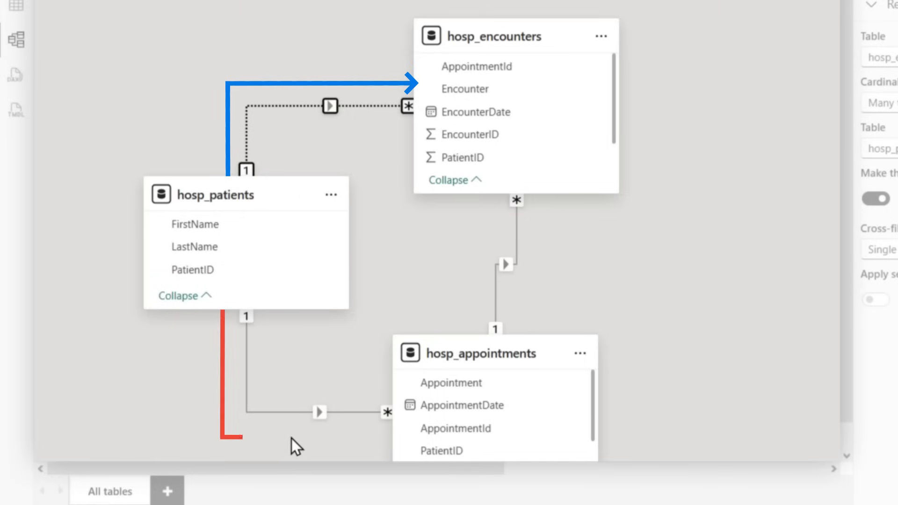
mouse_move(505, 111)
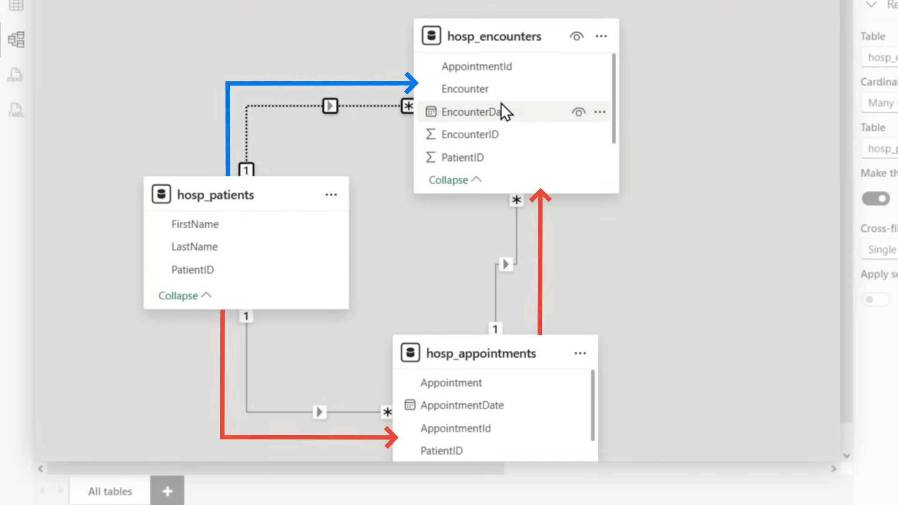
mouse_move(605, 304)
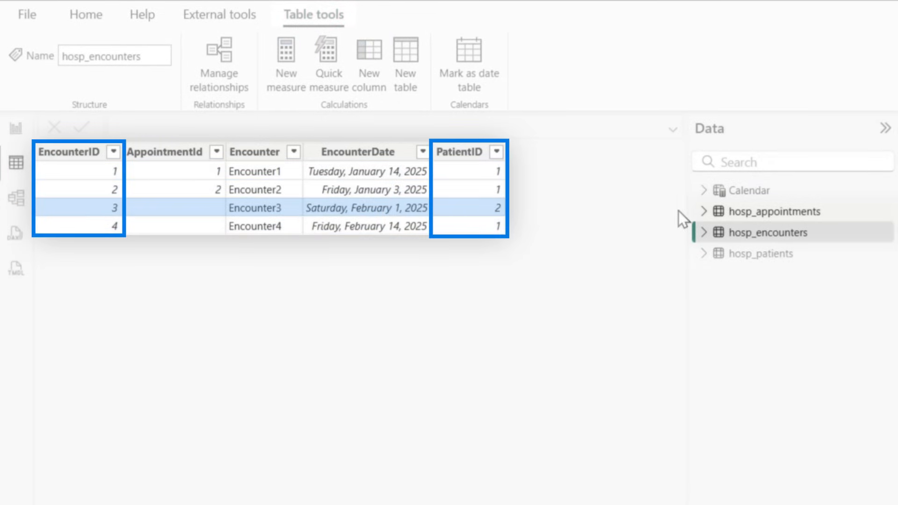
Step: Show the hosp_appointments rows in Table view after reviewing hosp_encounters
click(775, 211)
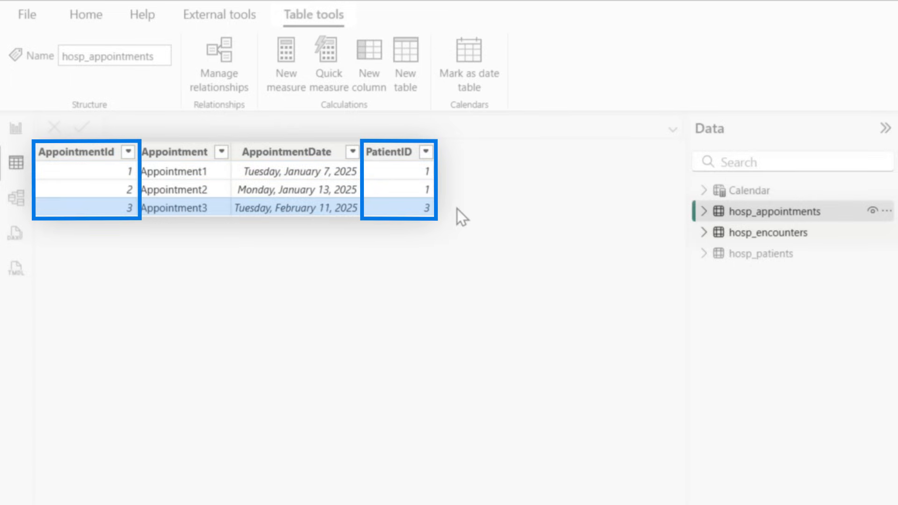
mouse_move(14, 140)
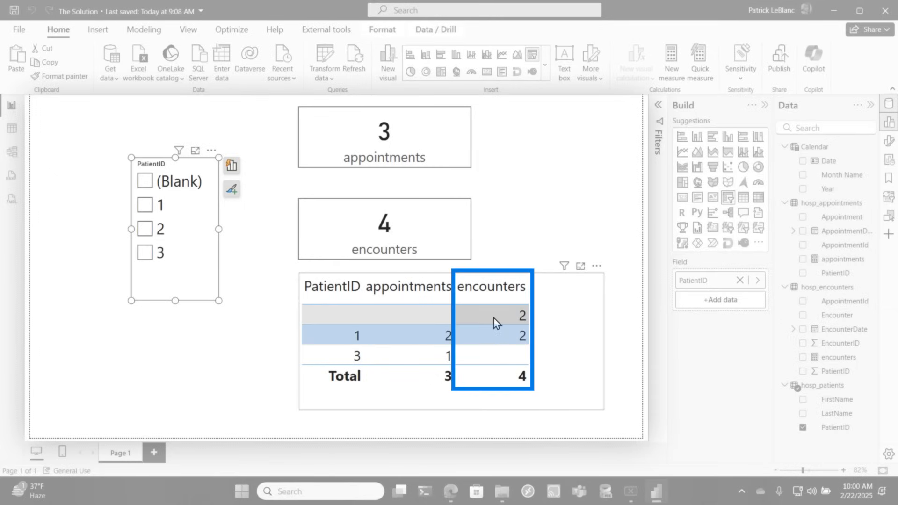
mouse_move(496, 343)
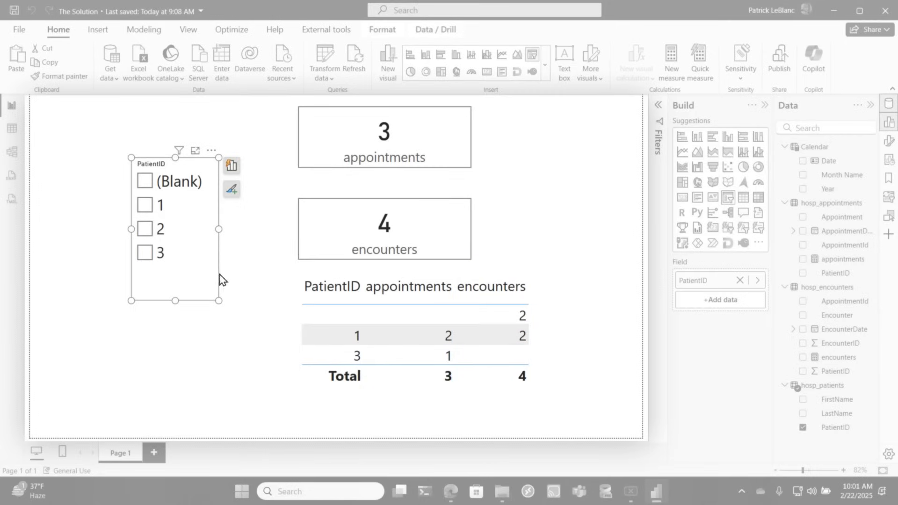
Step: Slice the report by PatientID 1, 2, then (Blank), which shows 2 encounters and no appointments
click(144, 204)
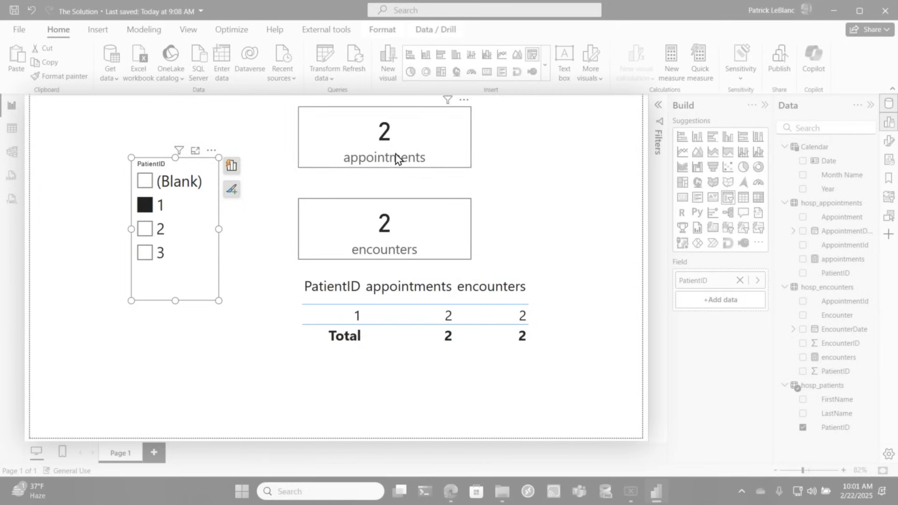
click(161, 228)
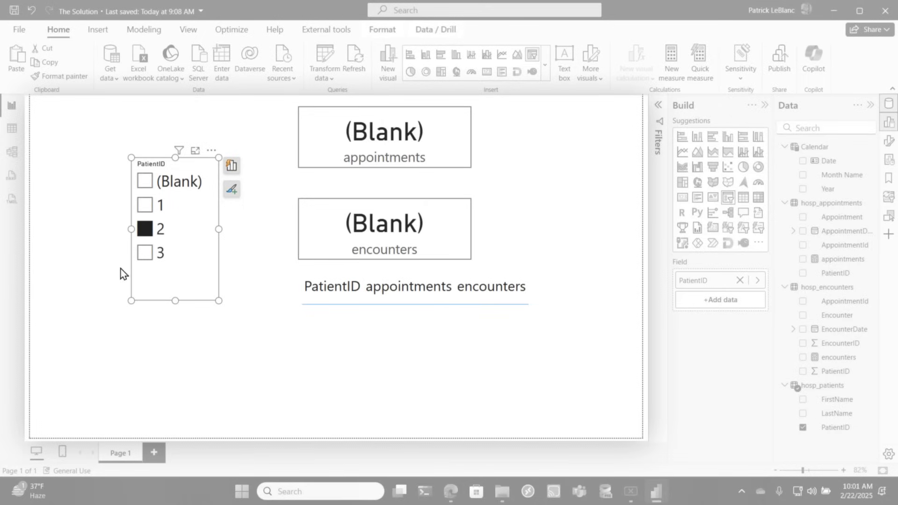
click(146, 252)
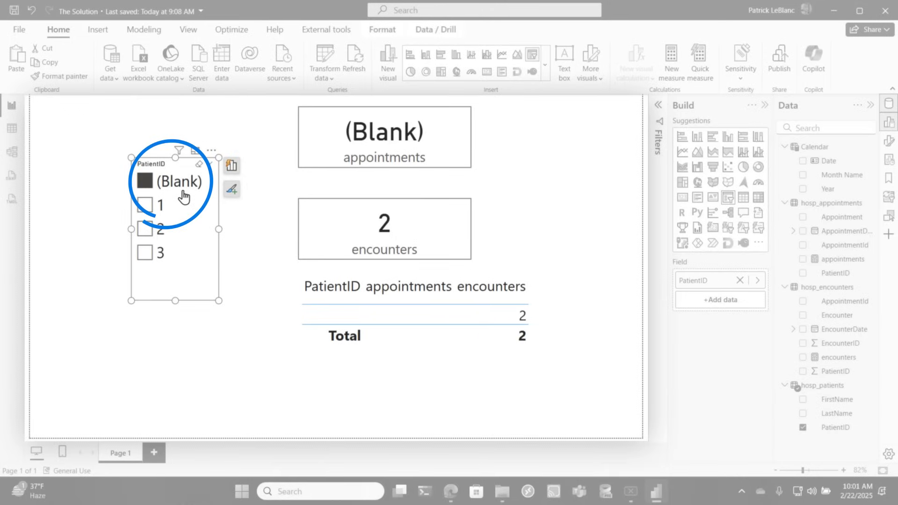
click(496, 315)
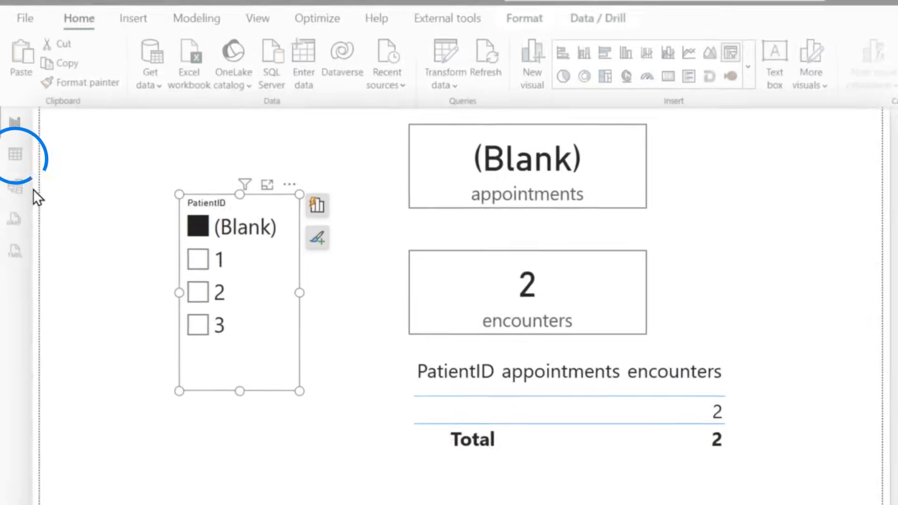
Step: Review the hosp_encounters rows in Table view, then return to the Model diagram
click(17, 158)
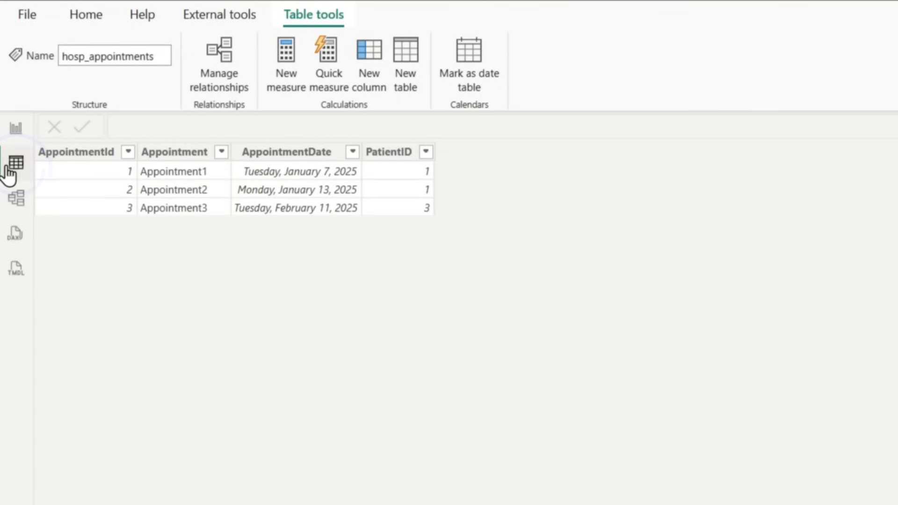
click(769, 232)
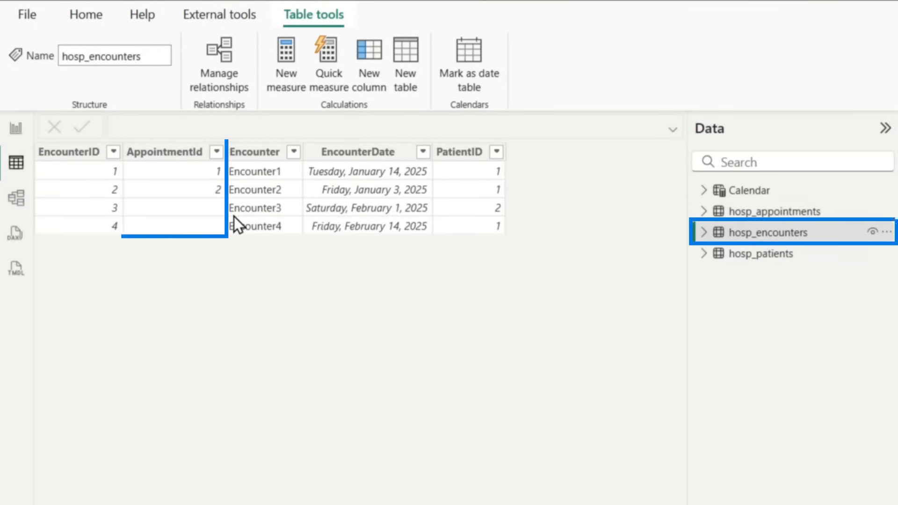
click(166, 152)
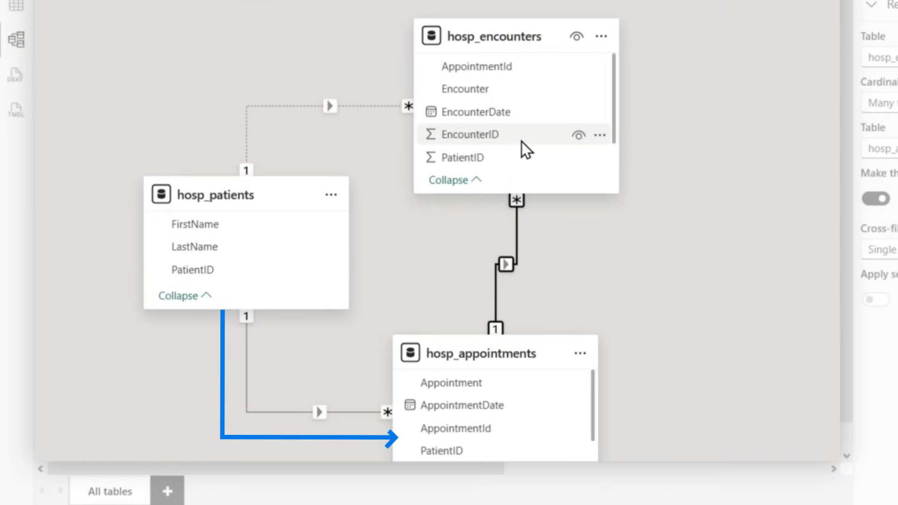
mouse_move(512, 370)
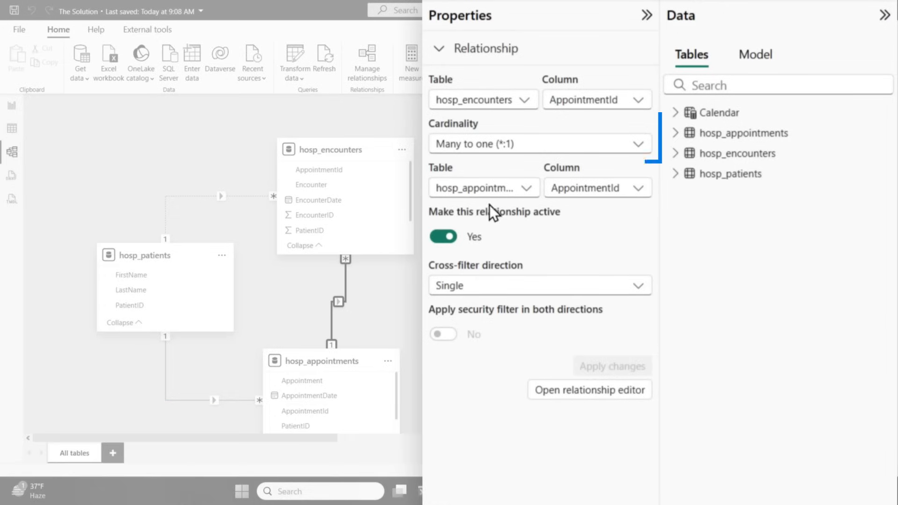
Step: Inspect the encounters–appointments cardinality and the patients–encounters relationship properties
click(536, 144)
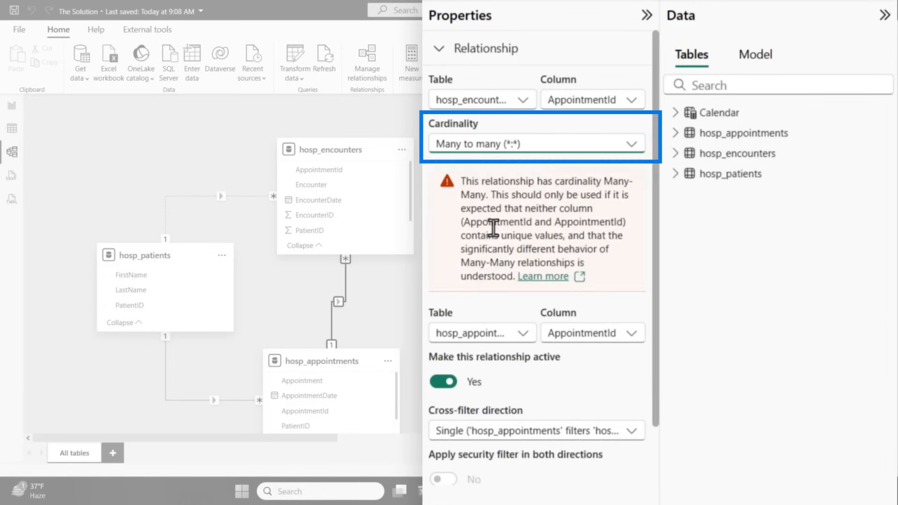
scroll(down, 3)
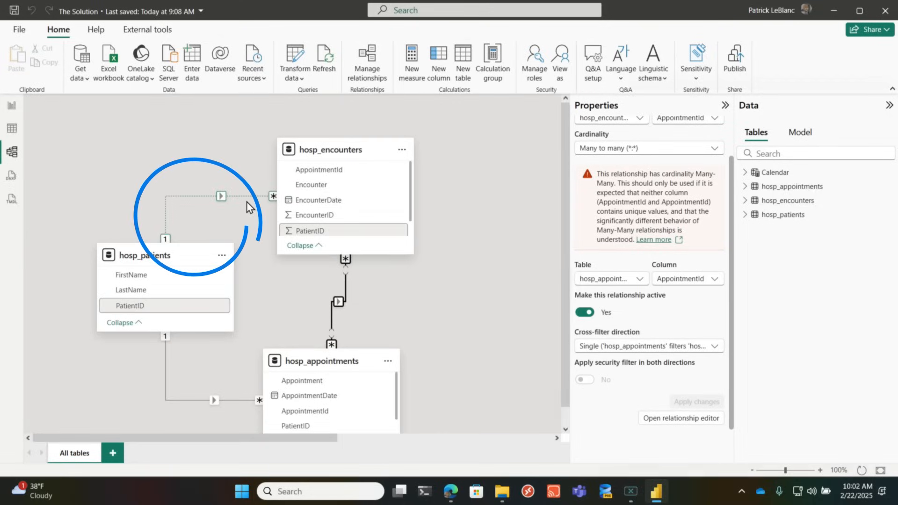
click(584, 312)
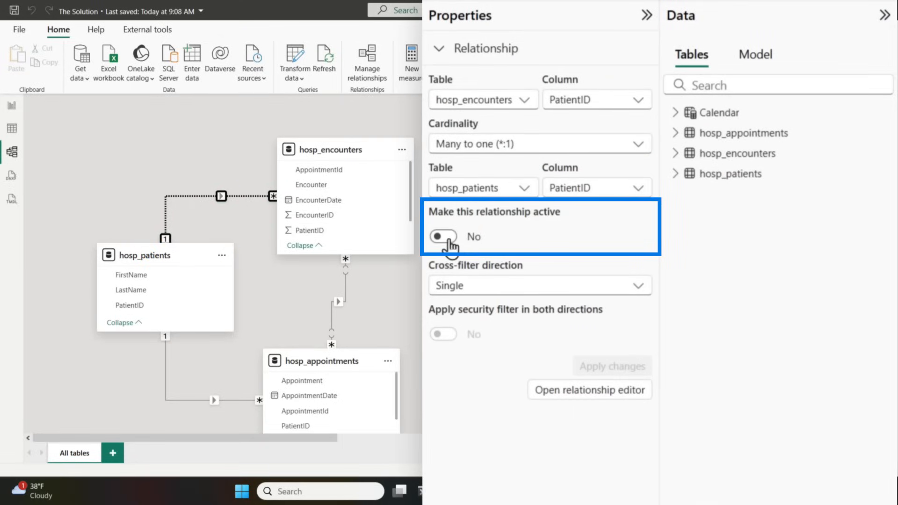
Step: Slice the report by PatientID 2 then 3, showing 1 appointment and no encounters, and return to the model
click(442, 236)
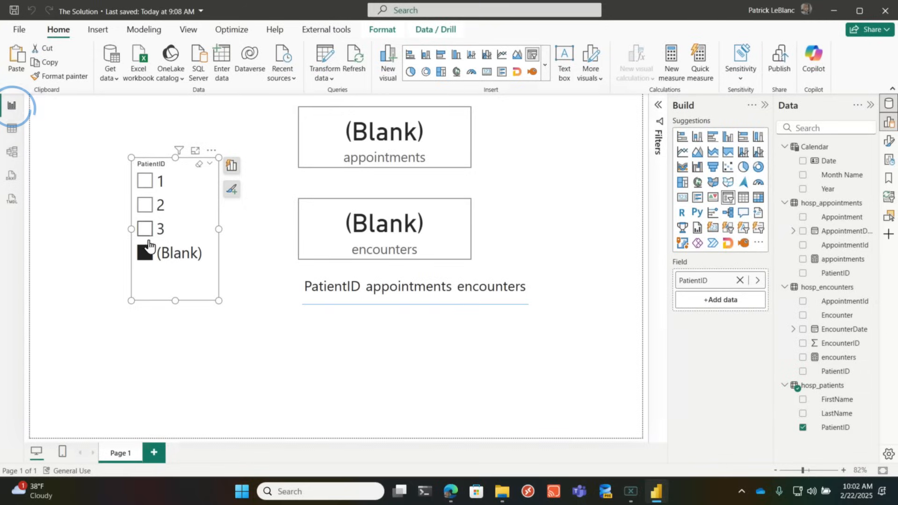
click(145, 252)
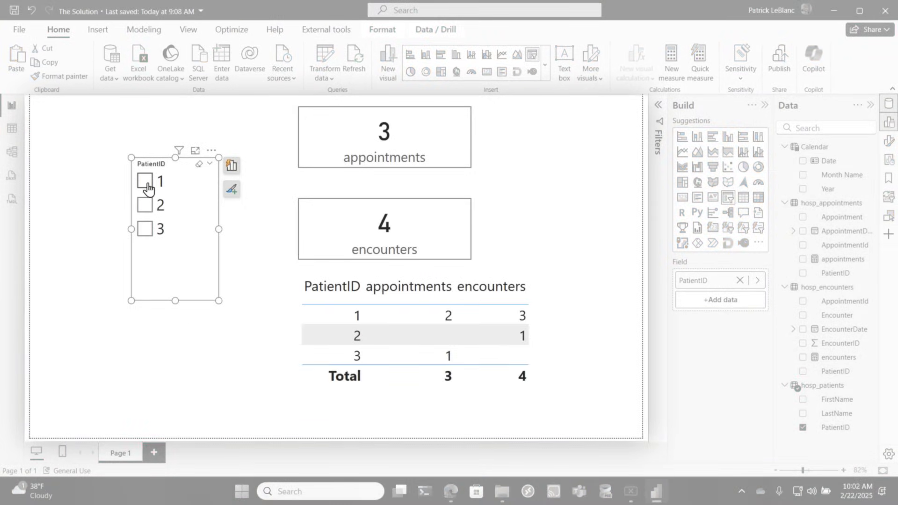
click(145, 205)
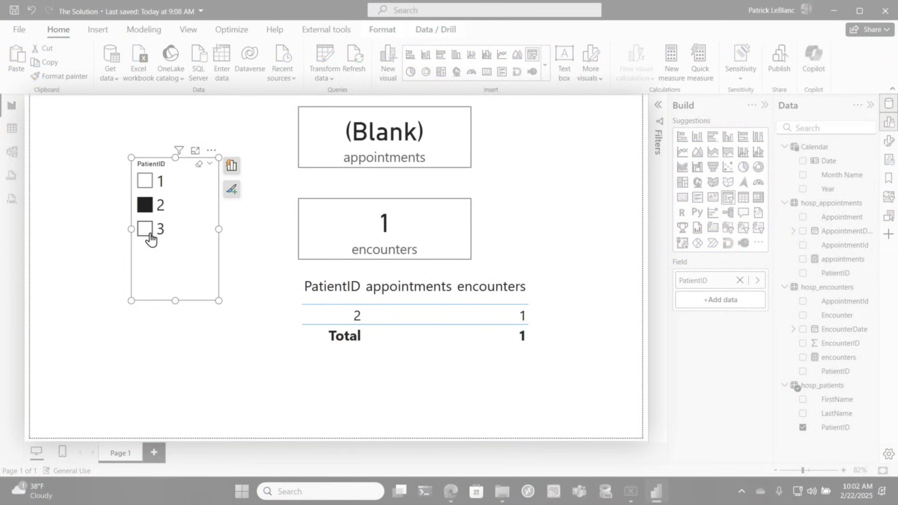
click(145, 228)
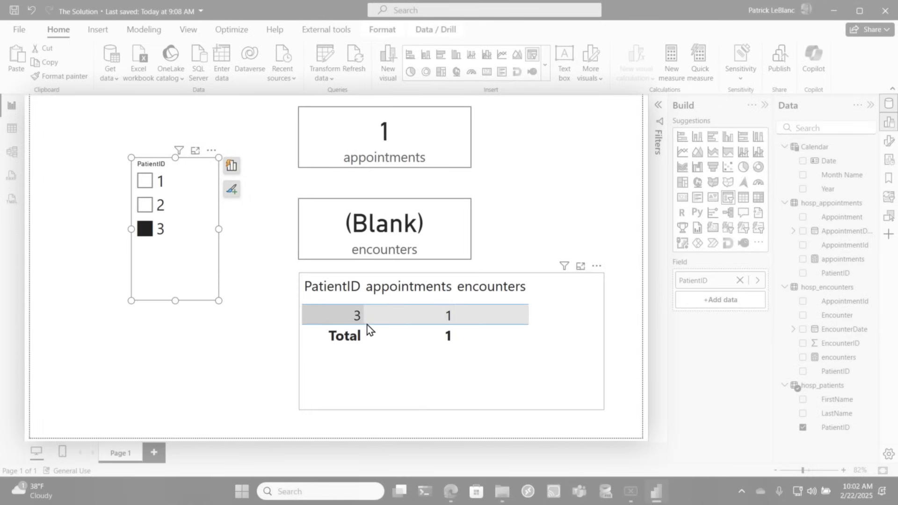
click(244, 288)
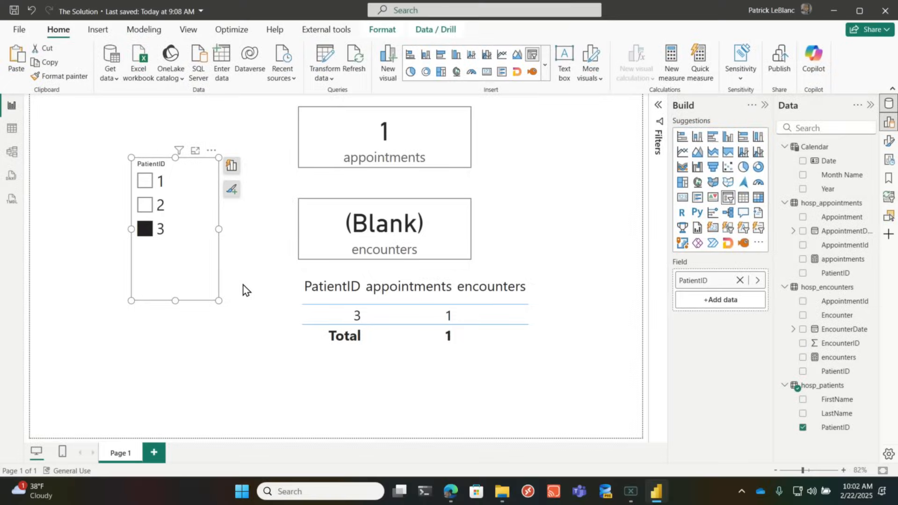
mouse_move(272, 253)
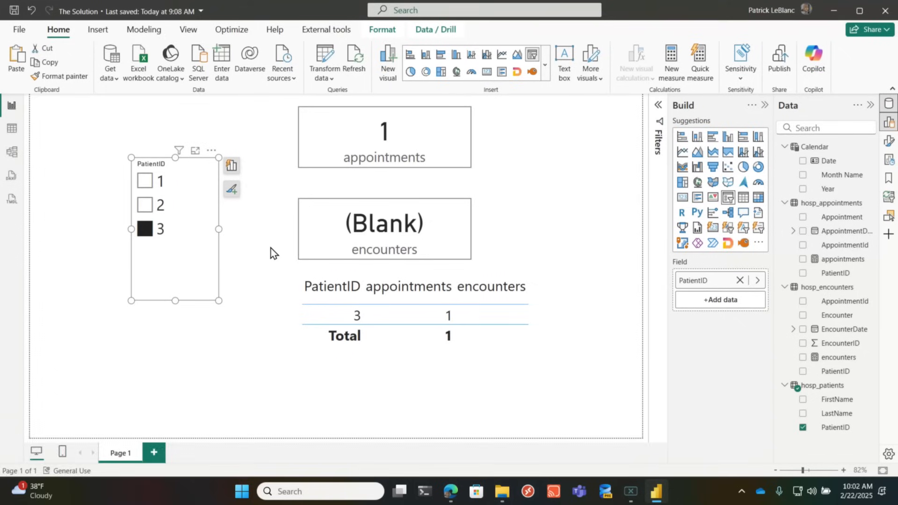
click(13, 153)
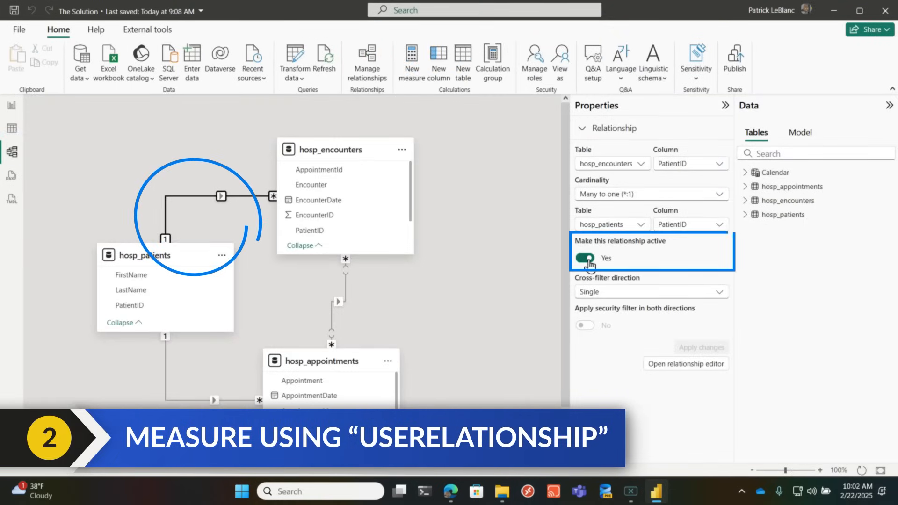
Step: Make patients–encounters inactive, set encounters–appointments to Many to one, and apply the changes
click(585, 258)
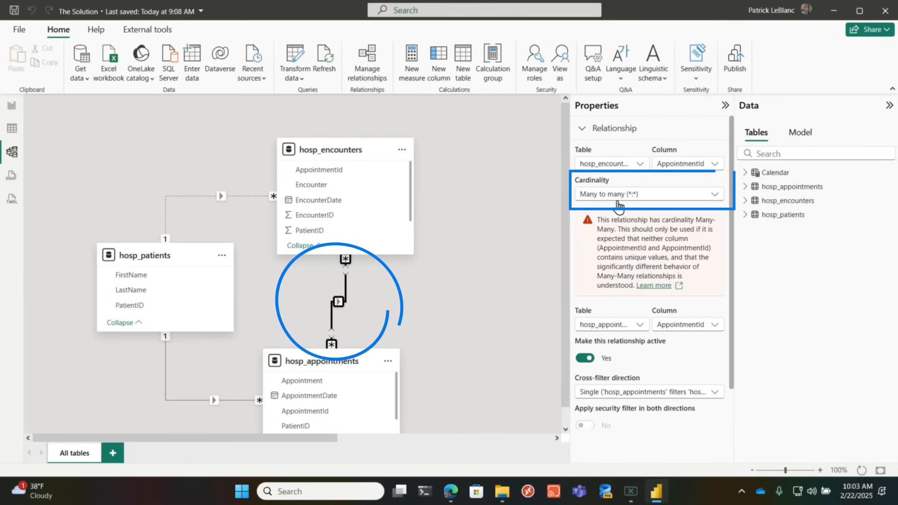
click(648, 194)
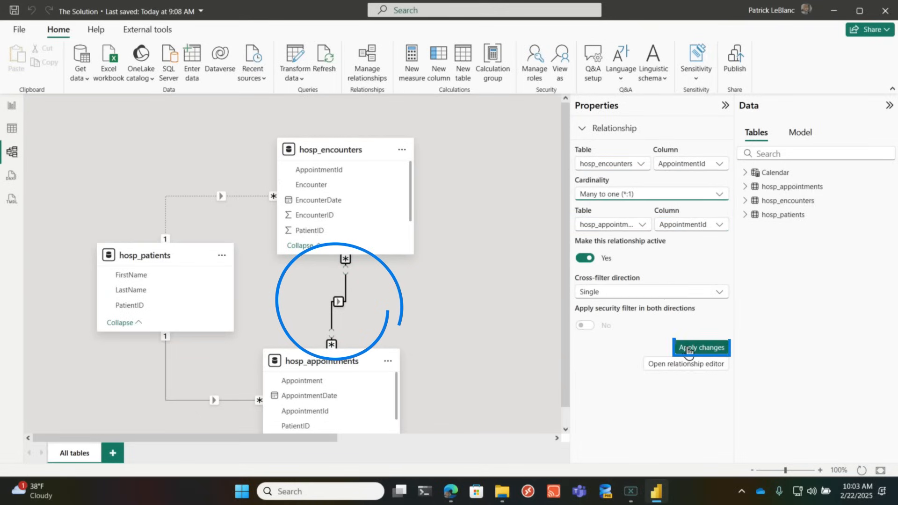
click(701, 347)
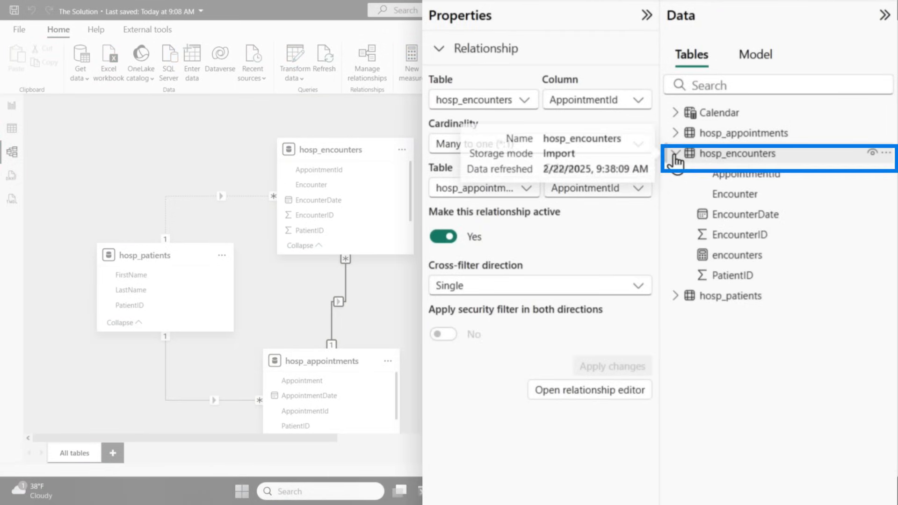
click(736, 254)
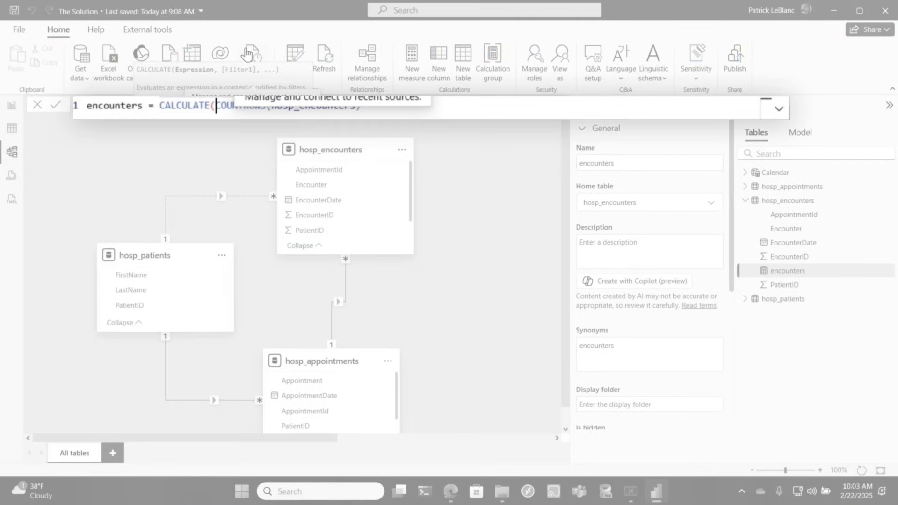
Step: Rewrite the measure as CALCULATE(COUNTROWS(hosp_encounters), USERELATIONSHIP(hosp_encounters[PatientID], hosp_patients[PatientID]))
text(, us)
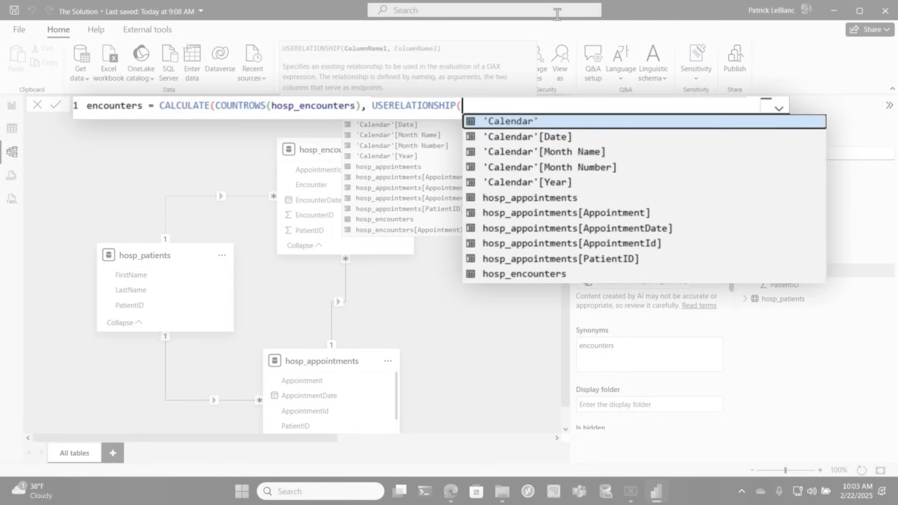
text(ho)
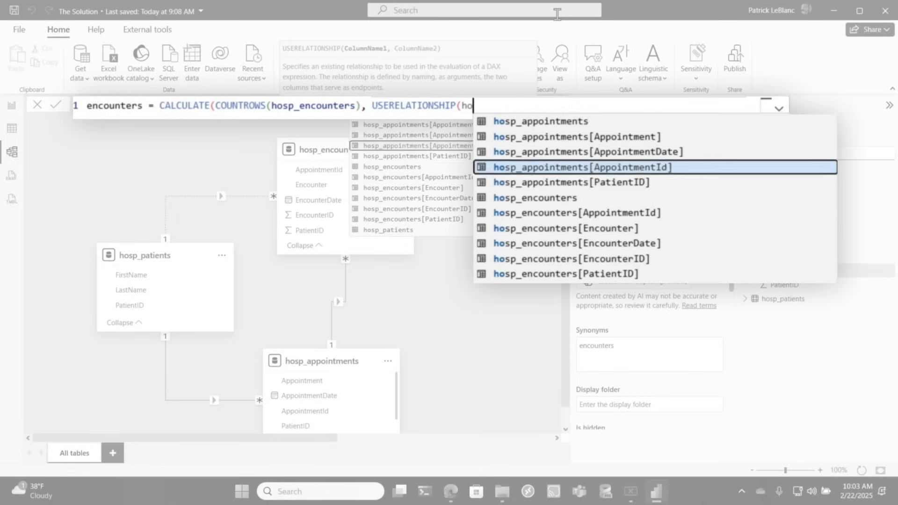
click(569, 274)
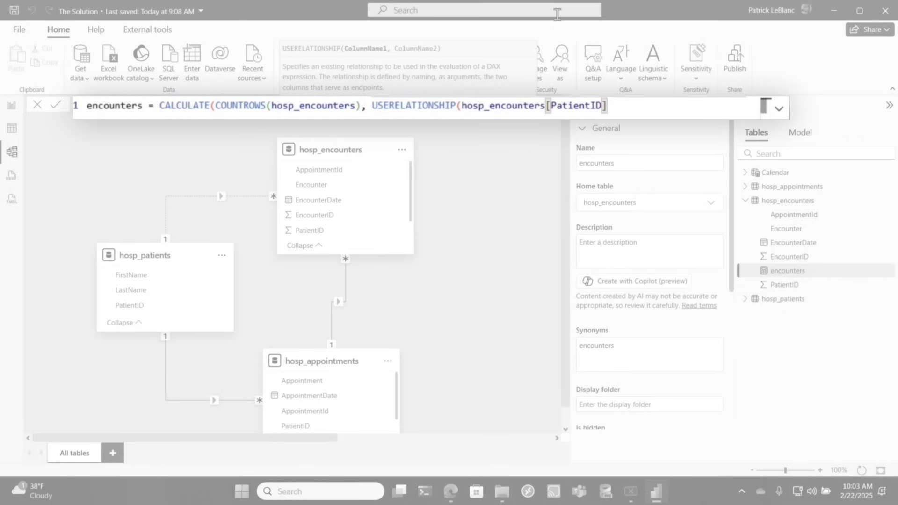
text(, hosp_patients[PatientID])))
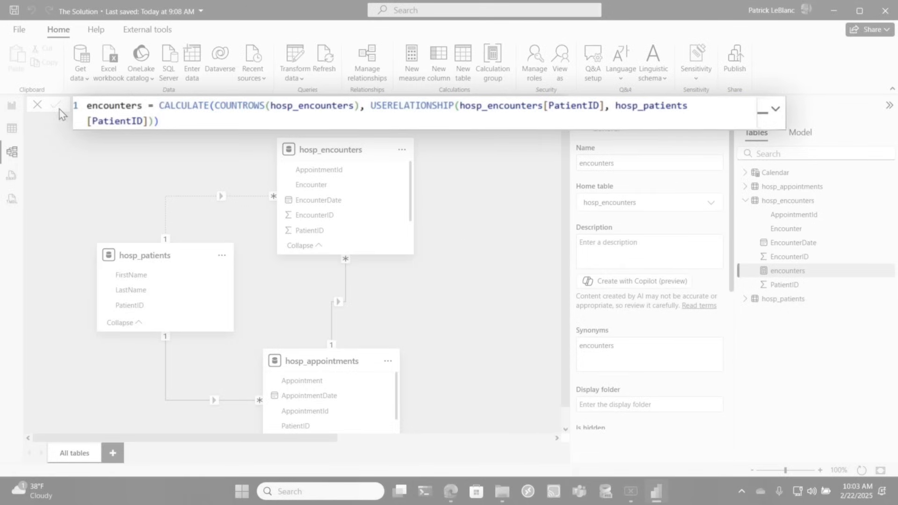
Step: Slice the report between PatientID 2 and 1, ending on patient 1 with 2 appointments and 3 encounters
click(12, 106)
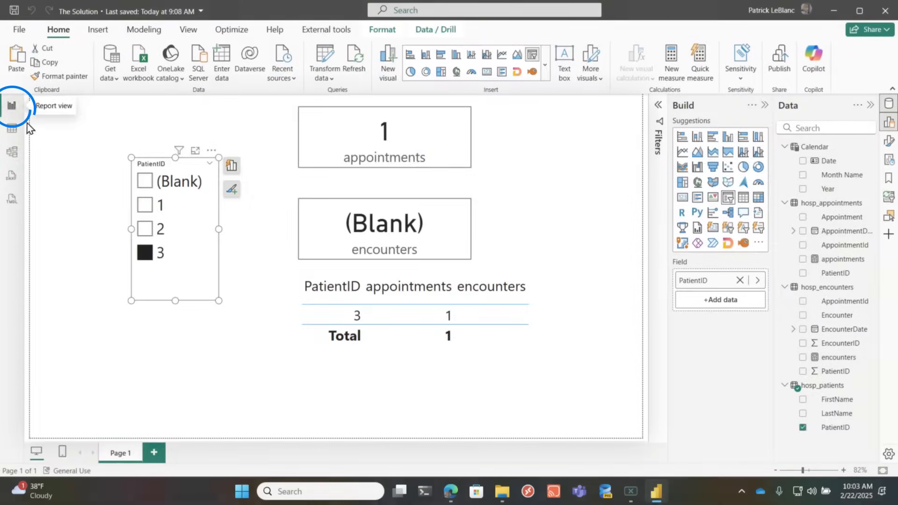
click(145, 228)
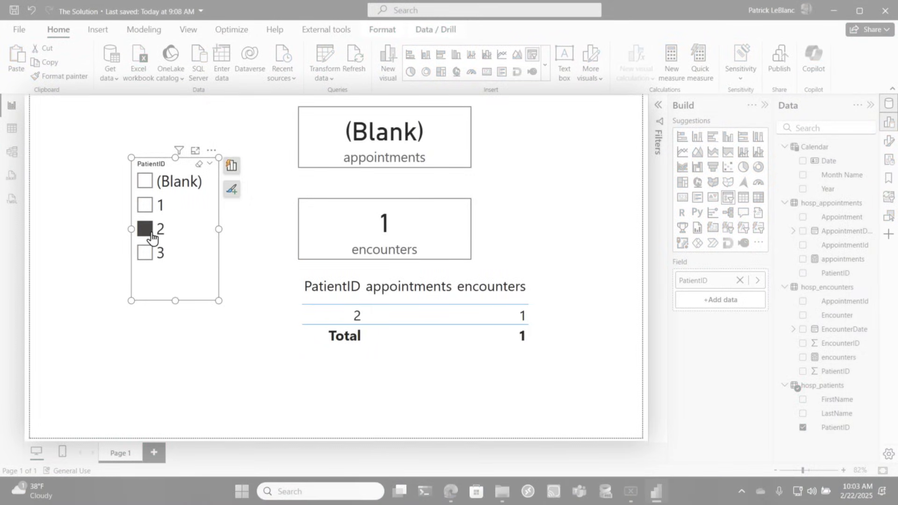
click(145, 205)
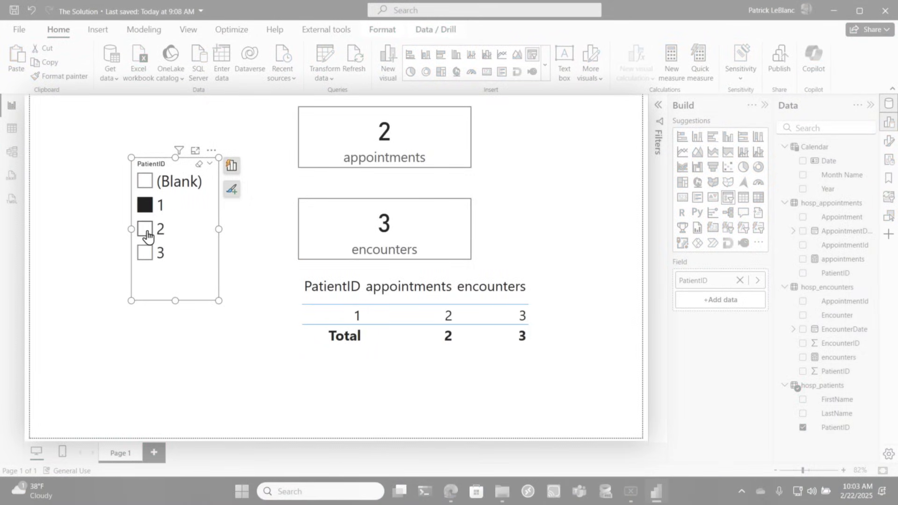
click(145, 229)
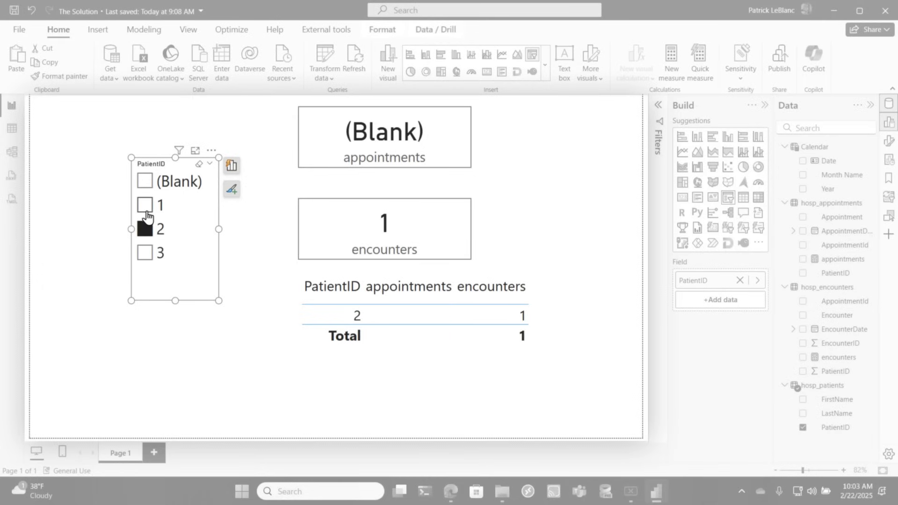
click(145, 204)
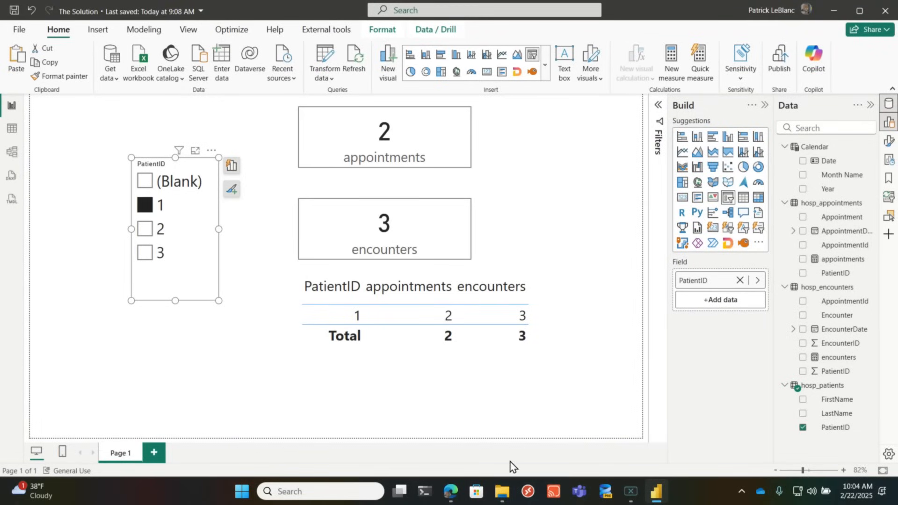
mouse_move(603, 491)
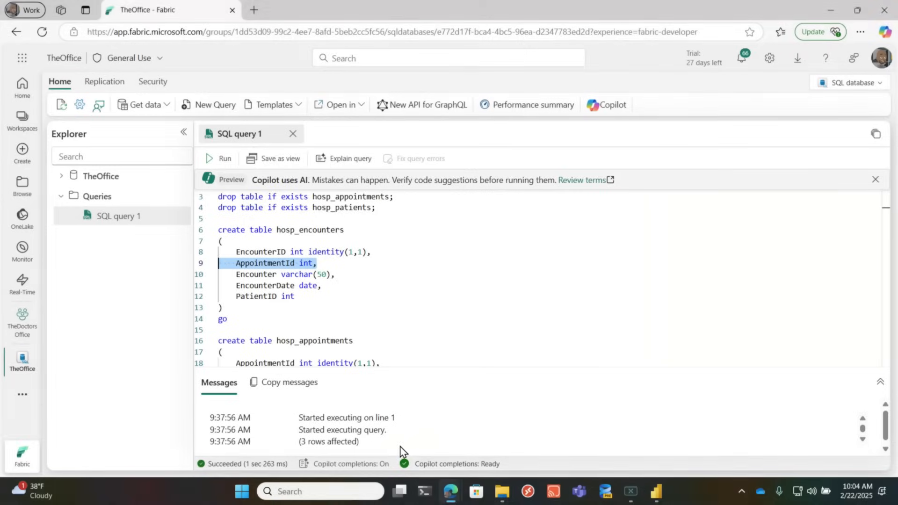
Step: Scroll the Fabric SQL script to Part Two and set the update's EncounterID value to 3
scroll(down, 3)
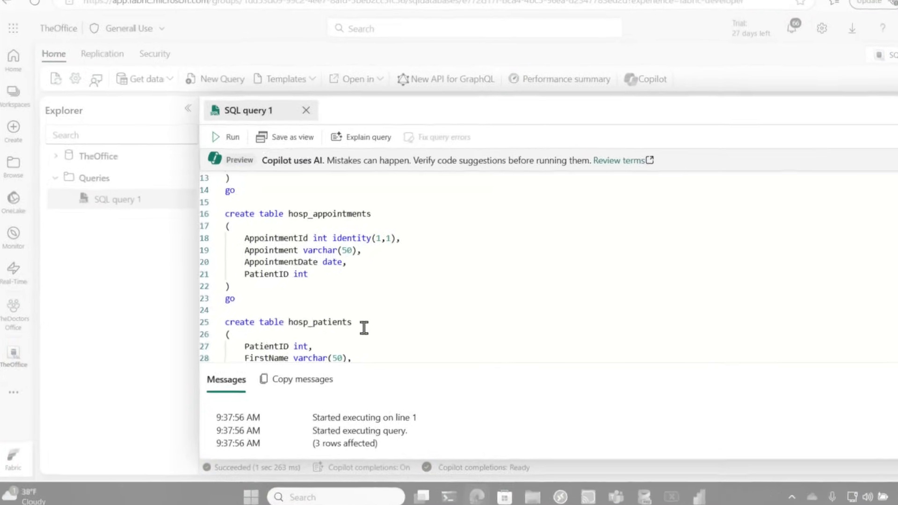
scroll(down, 3)
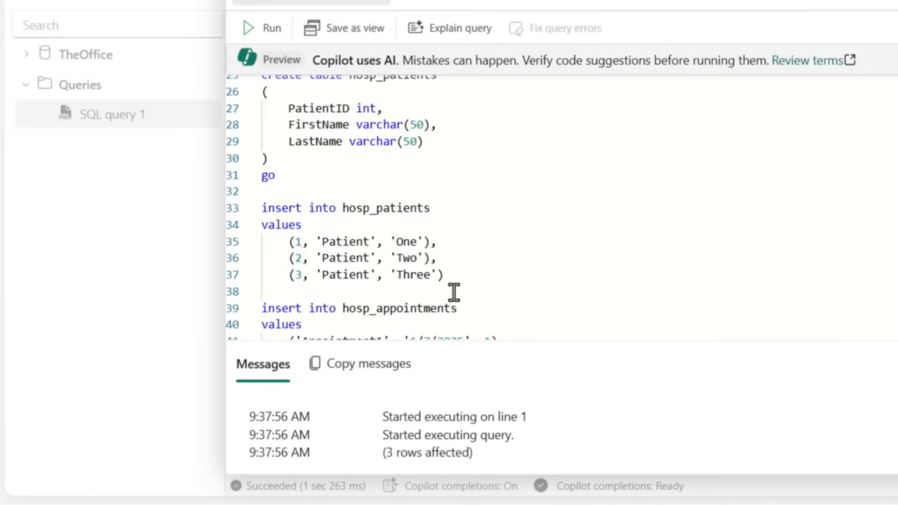
scroll(down, 3)
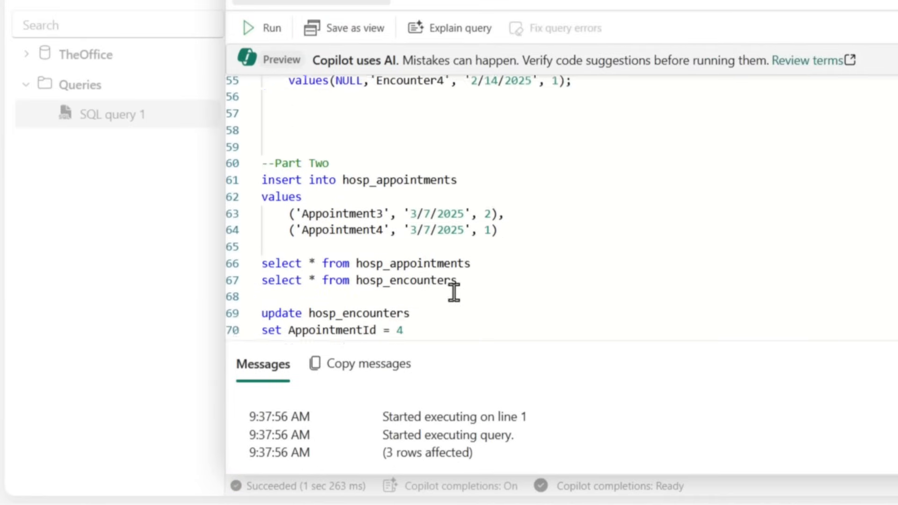
scroll(down, 3)
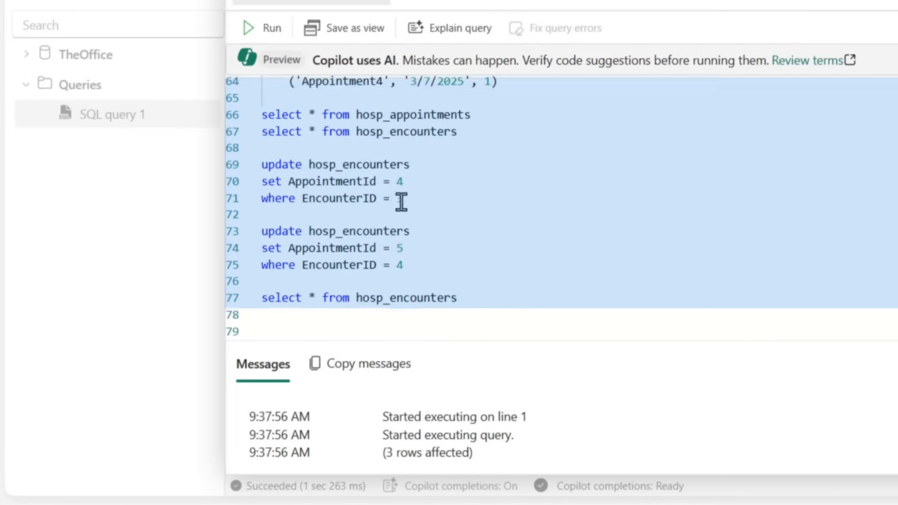
text(3)
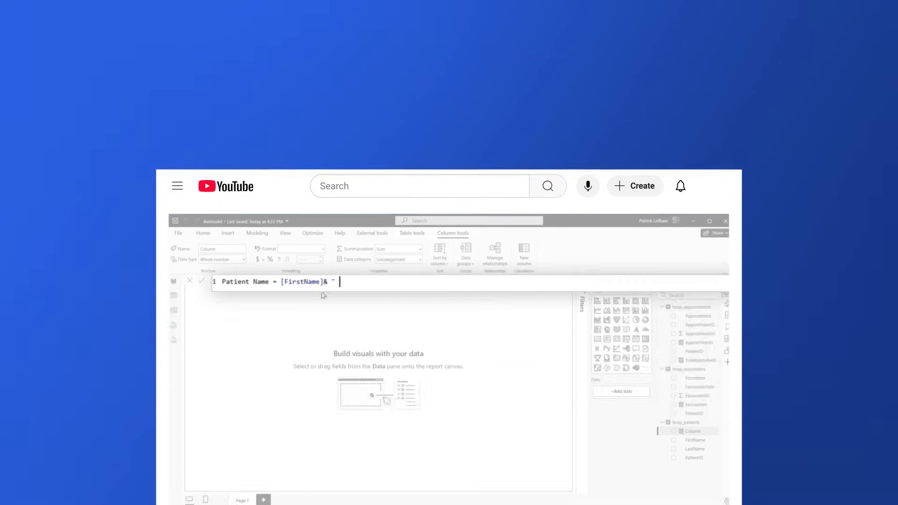
Step: Scroll the video comments to the viewer question about a conformed Date or Department dimension
scroll(down, 3)
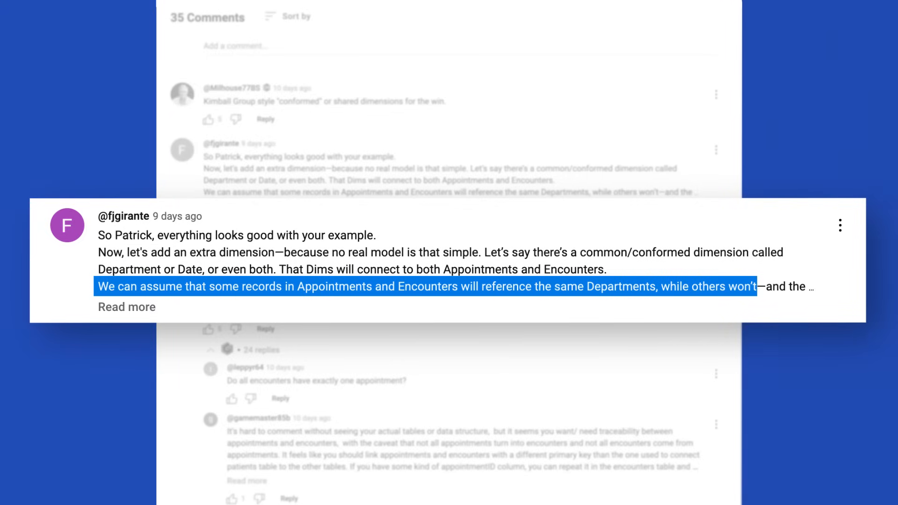
scroll(up, 3)
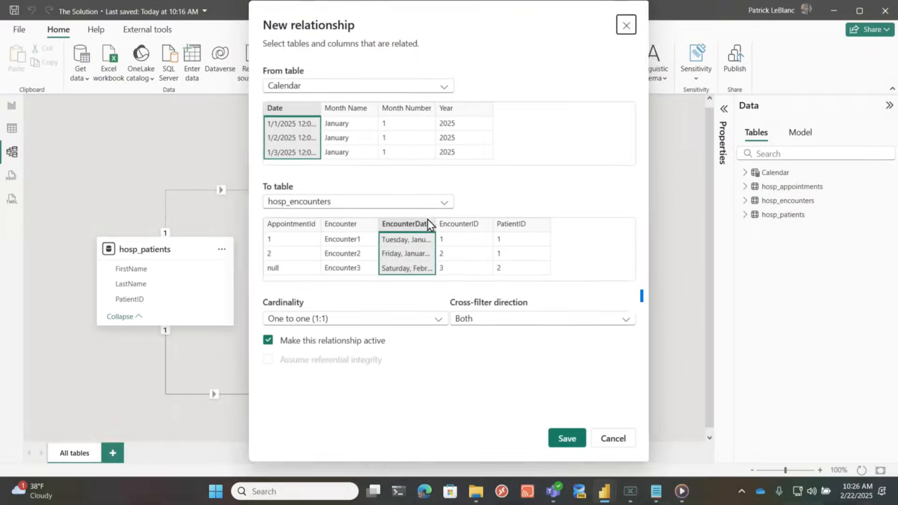
Step: Make Calendar[Date] to EncounterDate many-to-one with single-direction filtering
click(354, 318)
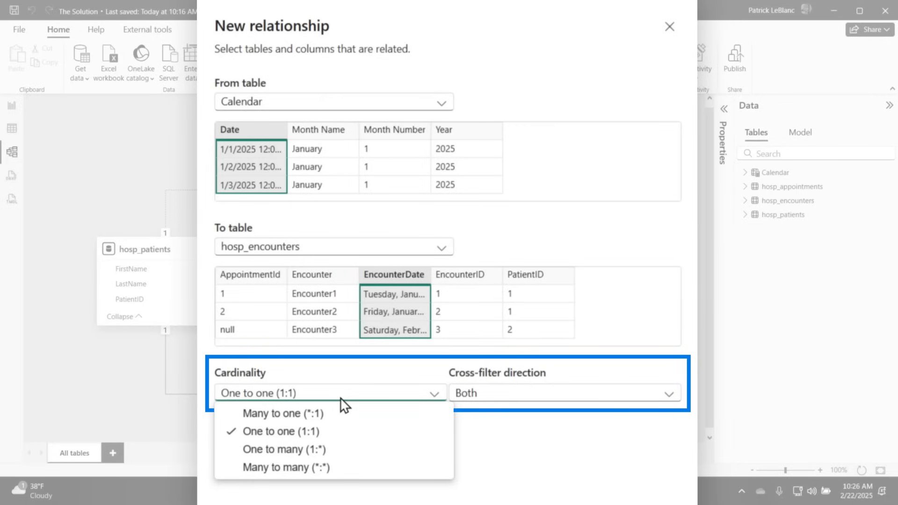
click(284, 449)
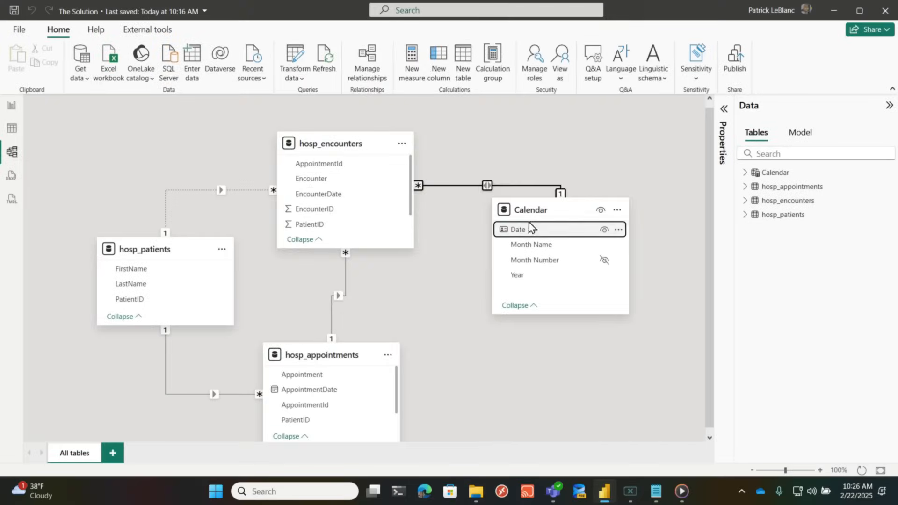
click(487, 185)
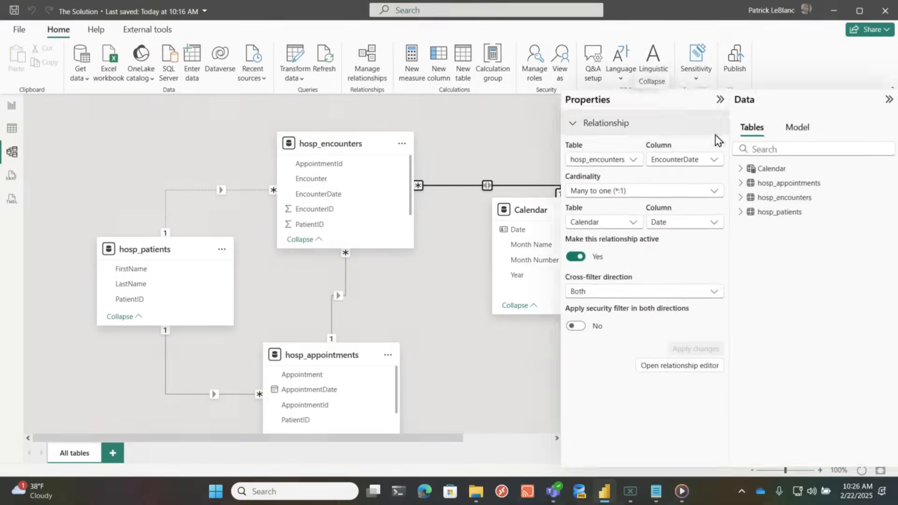
click(643, 291)
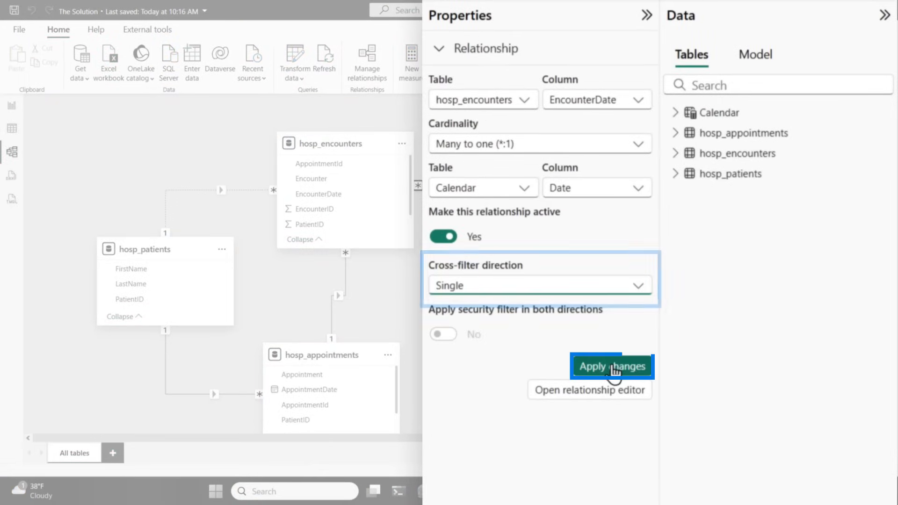
click(611, 367)
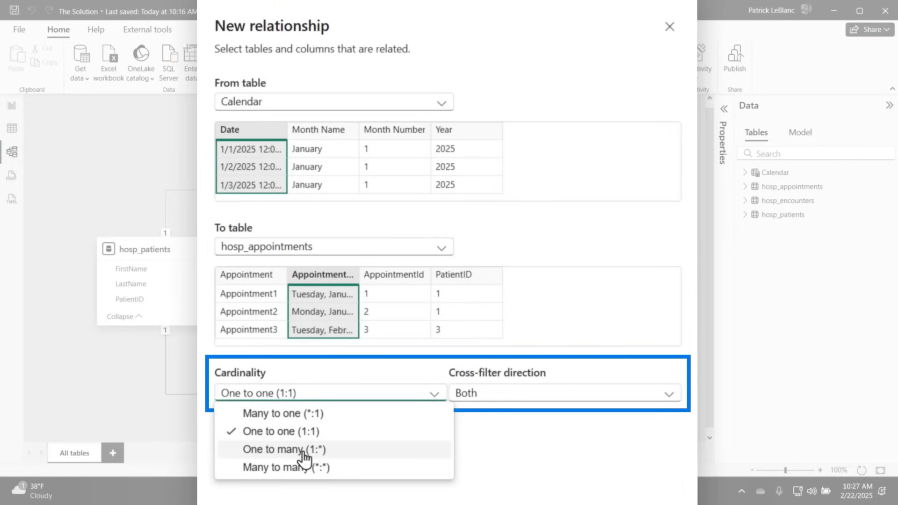
Step: Set the cardinality for the inactive Calendar[Date] to AppointmentDate relationship
click(284, 449)
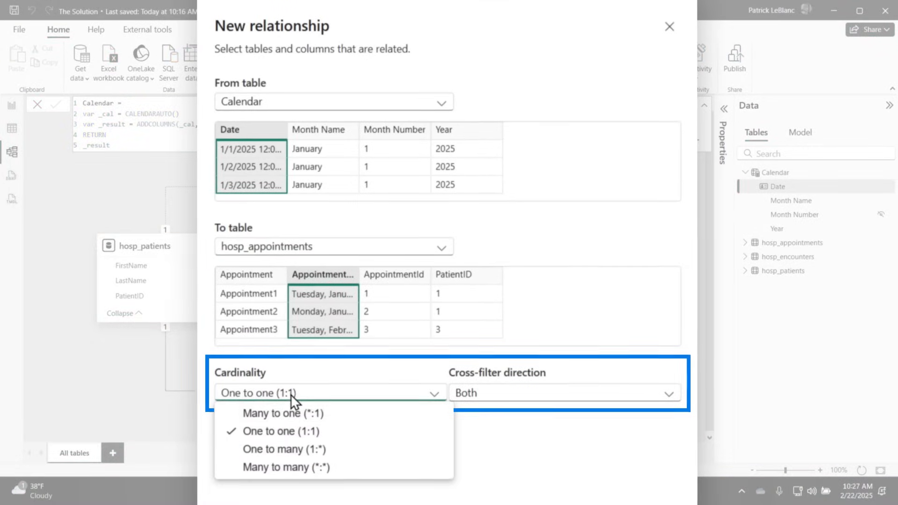
click(284, 449)
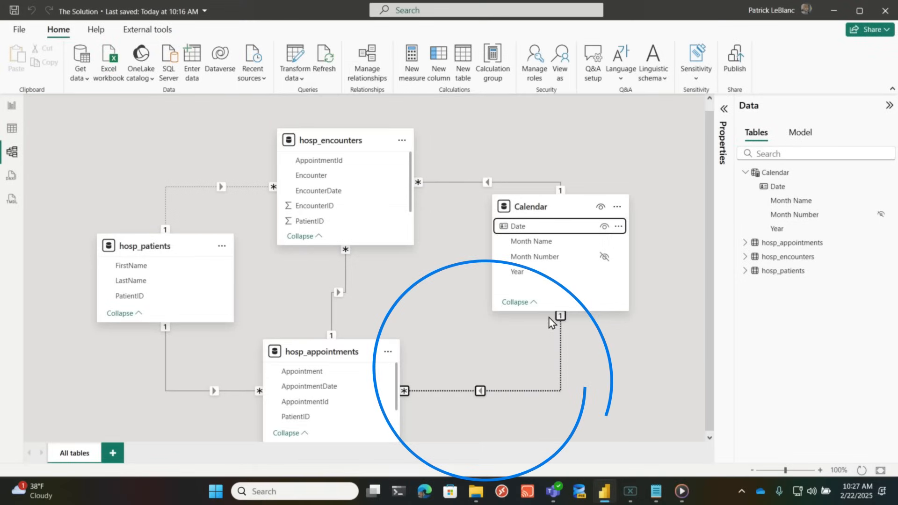
mouse_move(535, 382)
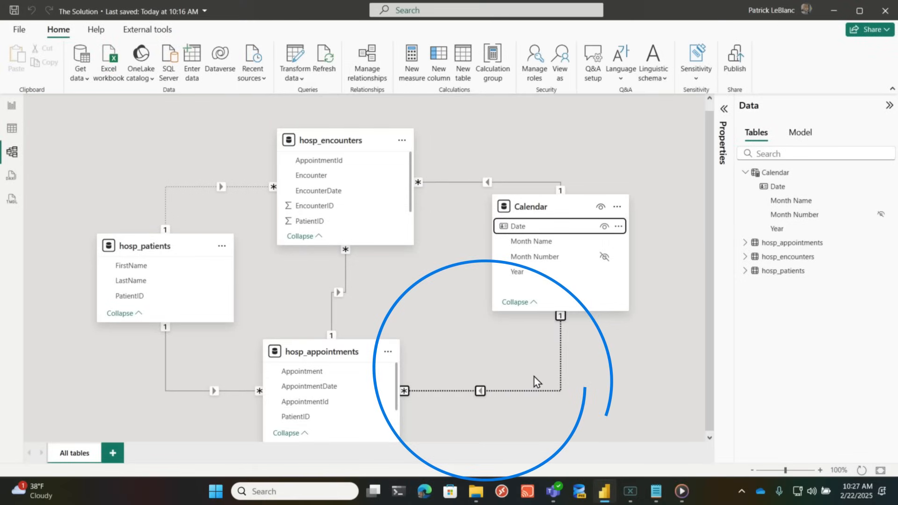